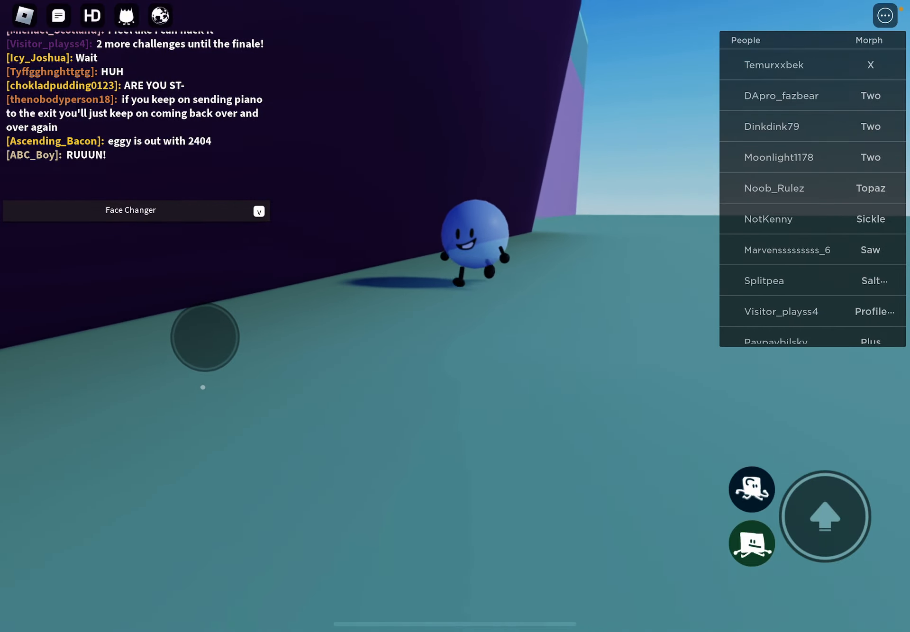
Start a chat message from the blue ball character by typing 'Pop'
{"action": "left_click", "coordinate": [137, 180]}
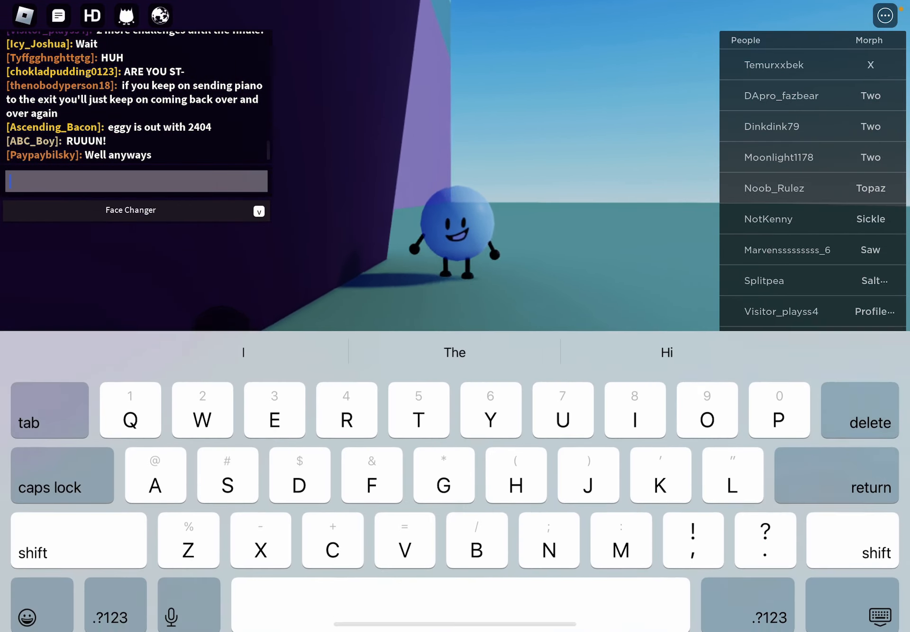
{"action": "type", "text": "Pop"}
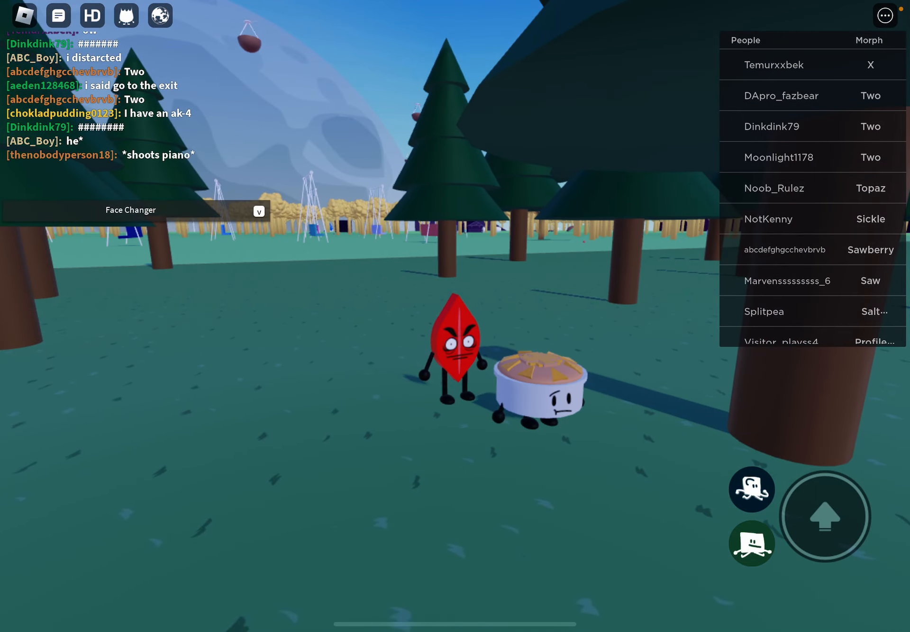
Send 'Kill' in chat from the red leaf character
{"action": "left_click", "coordinate": [131, 181]}
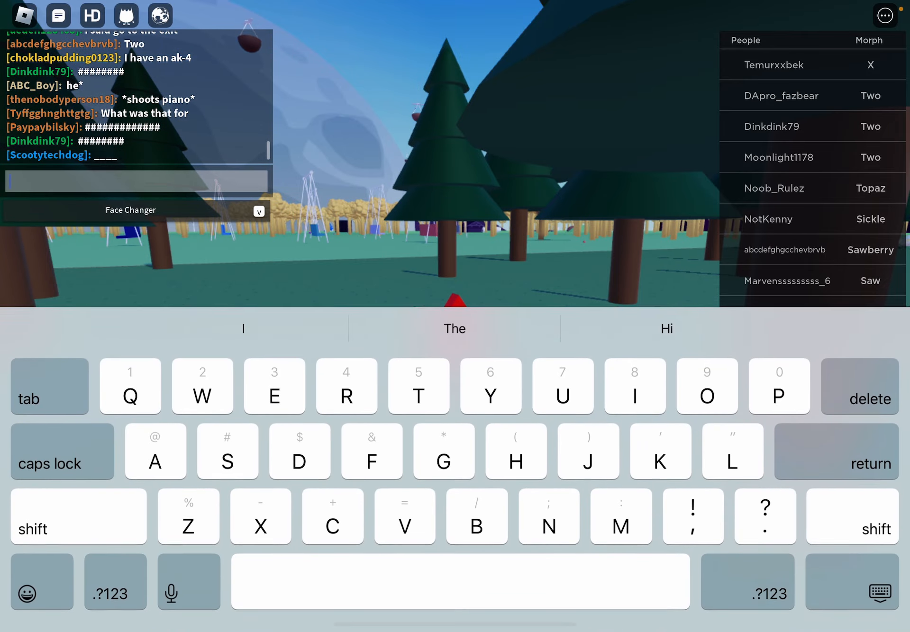
{"action": "key", "text": "return"}
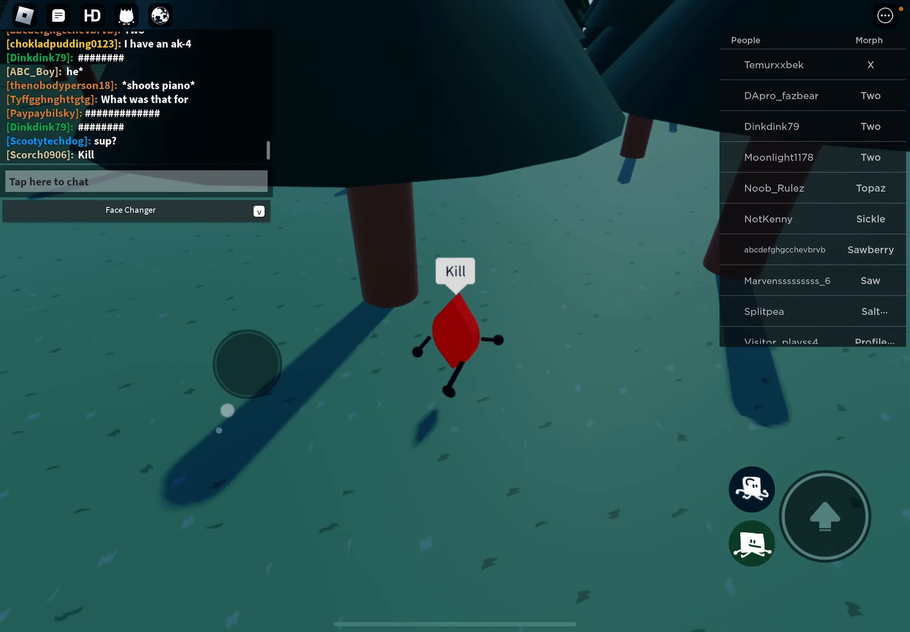